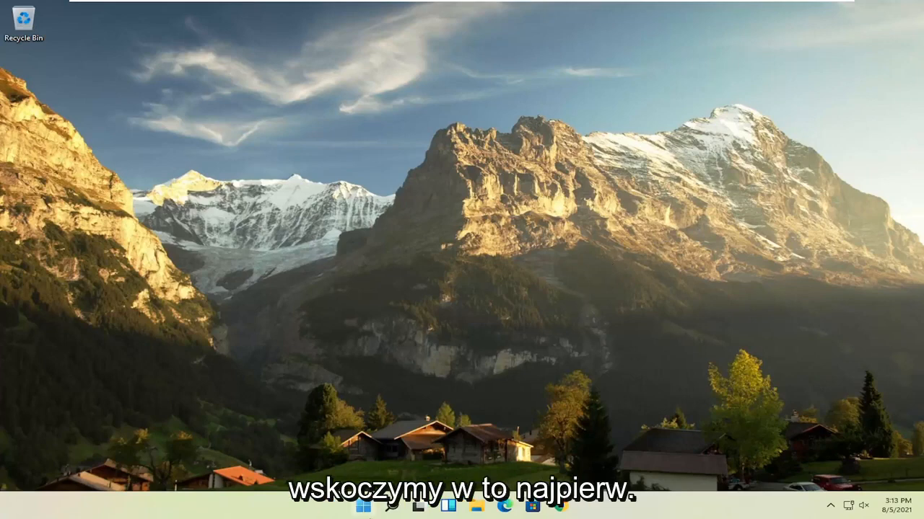
Launch Task Manager from the Start menu and switch to its Startup list.
right_click(363, 508)
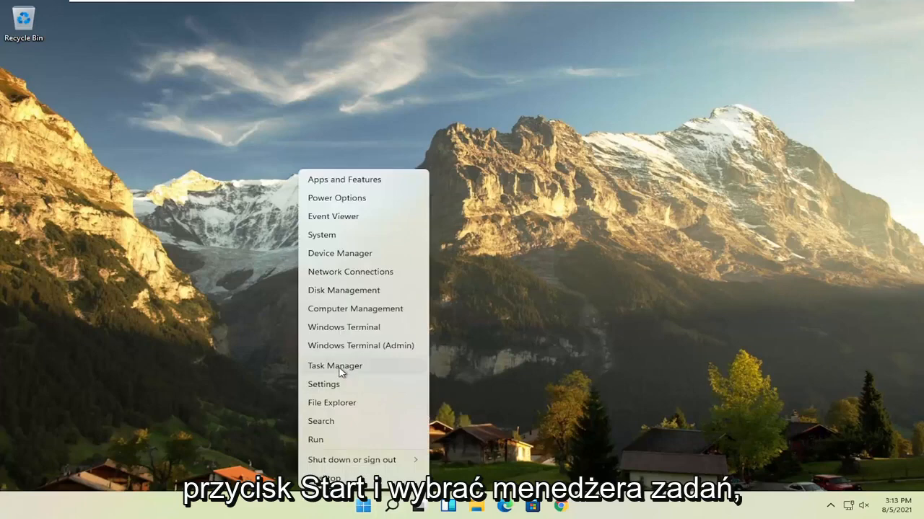
left_click(334, 366)
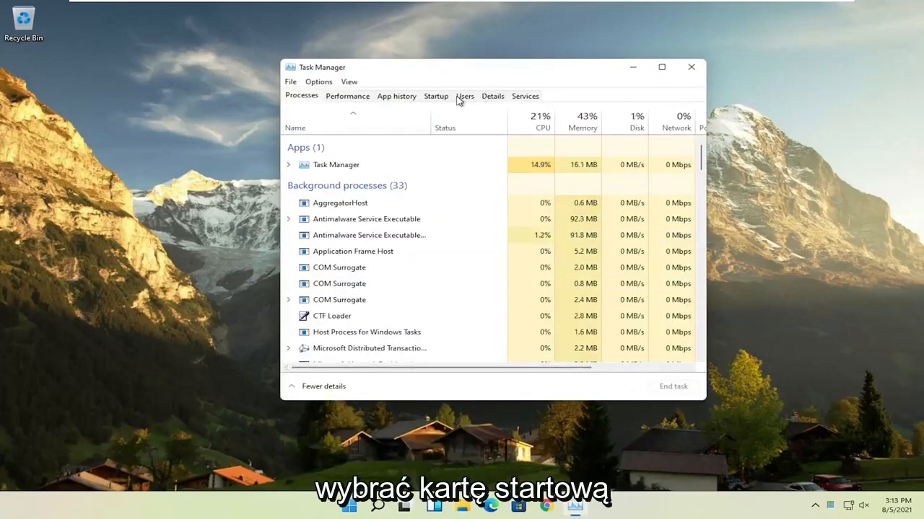
left_click(436, 95)
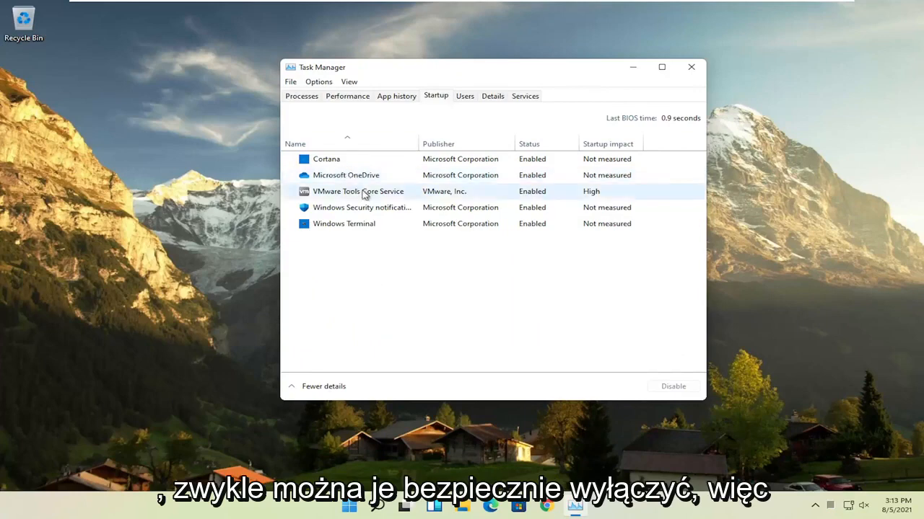
Disable Microsoft OneDrive's startup entry and review the other startup entries.
left_click(347, 174)
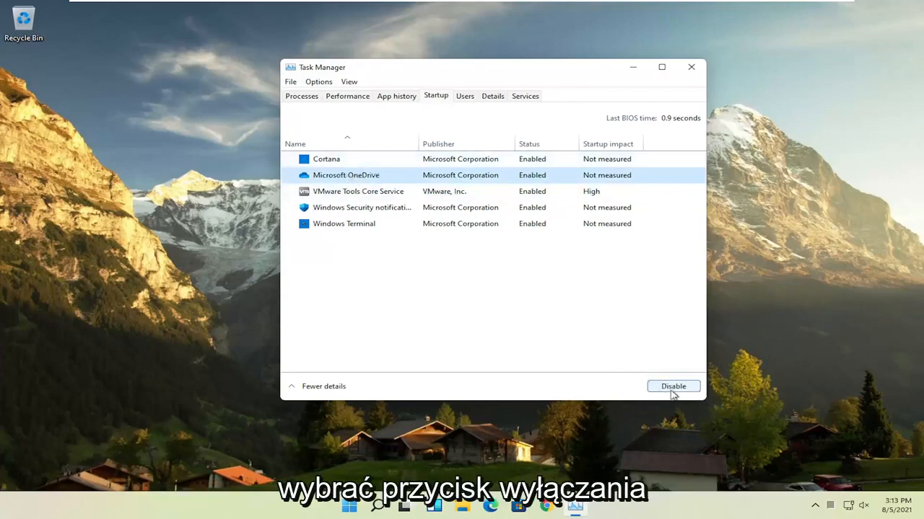
left_click(672, 386)
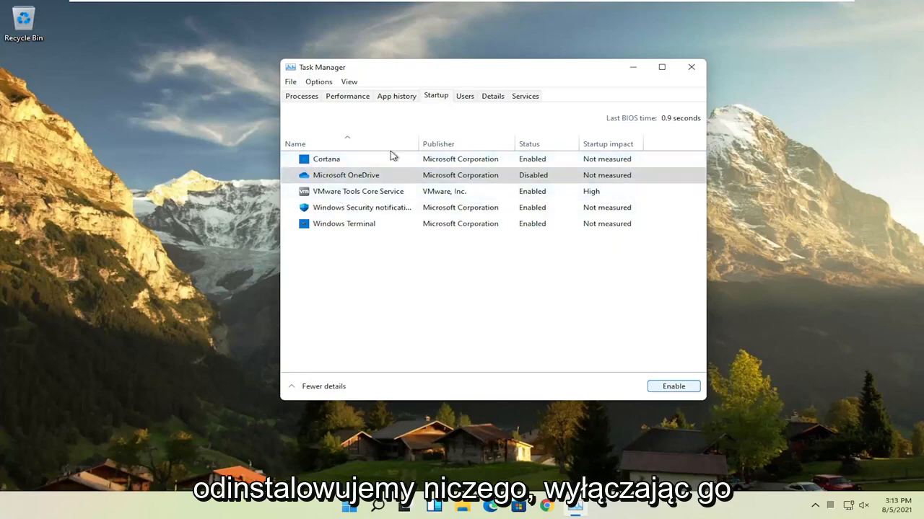
left_click(358, 191)
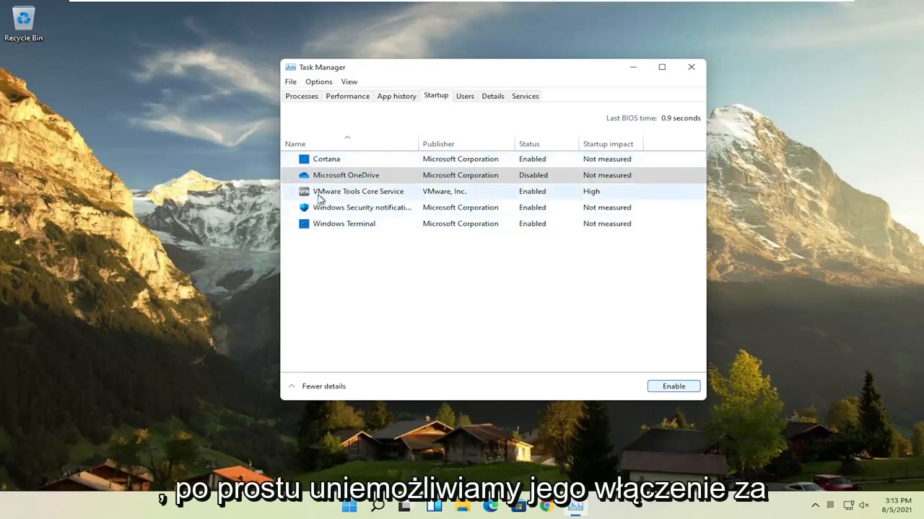
left_click(346, 175)
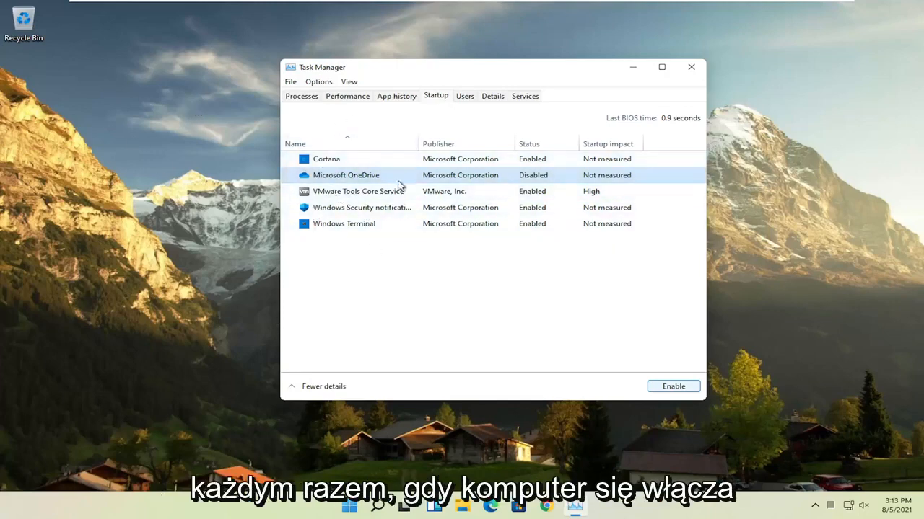
mouse_move(344, 508)
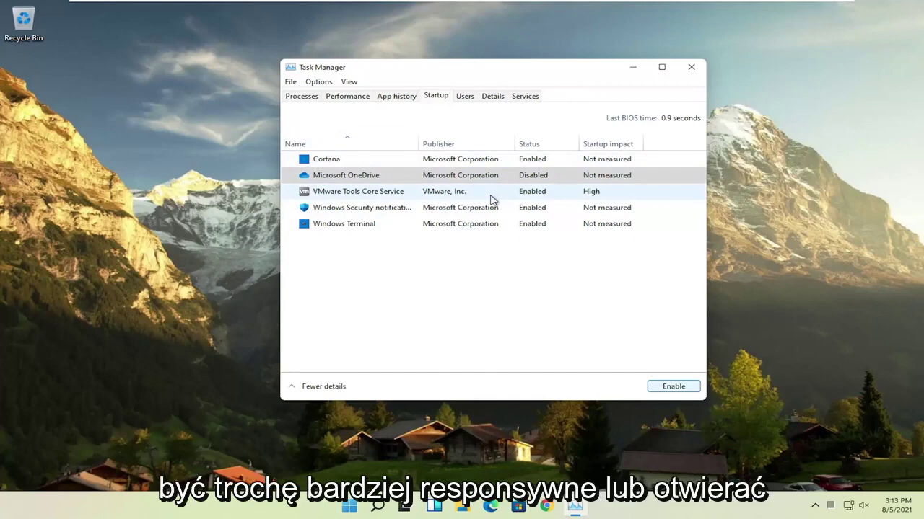
mouse_move(133, 369)
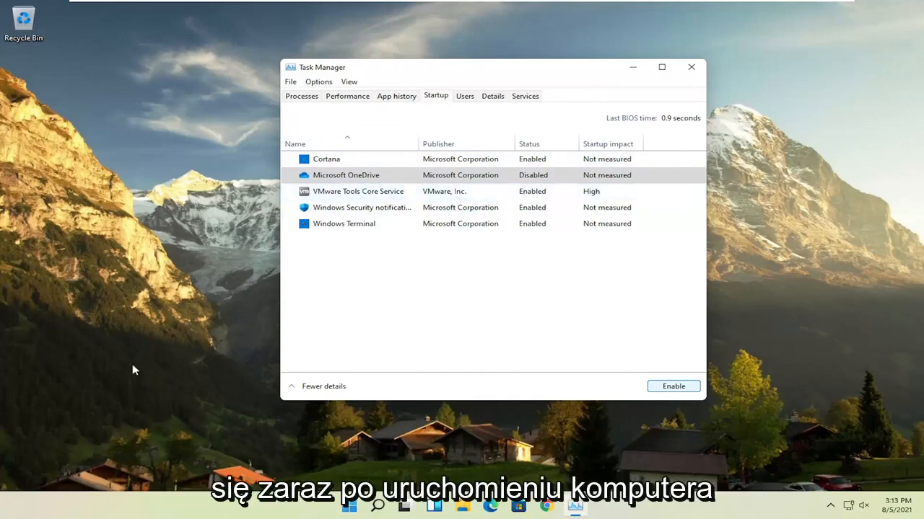
mouse_move(606, 239)
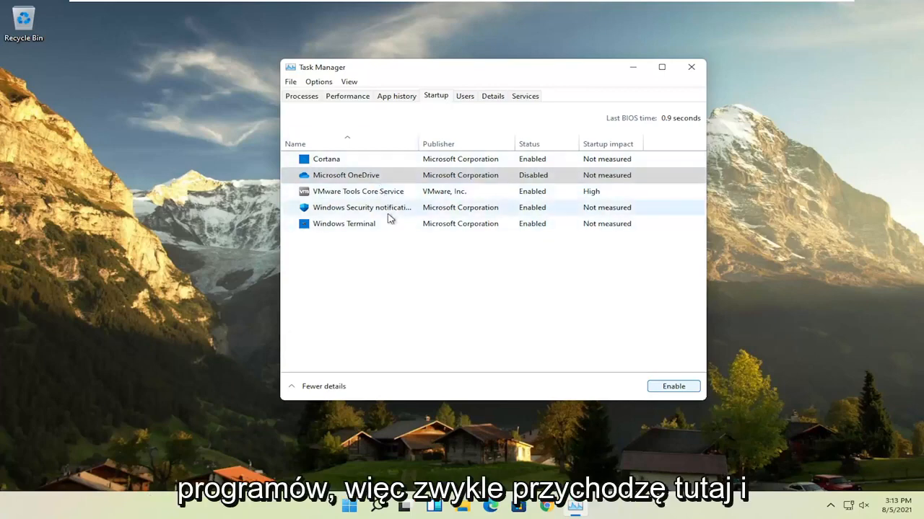
mouse_move(431, 234)
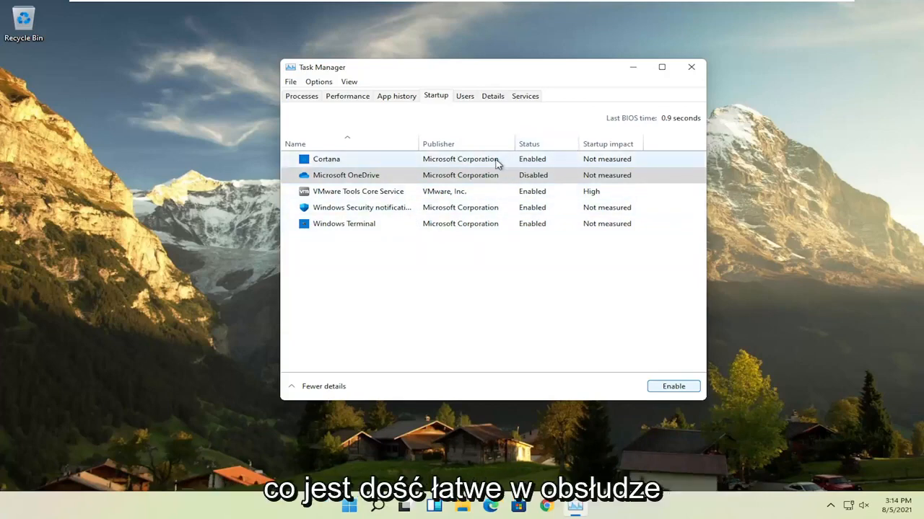
left_click(361, 208)
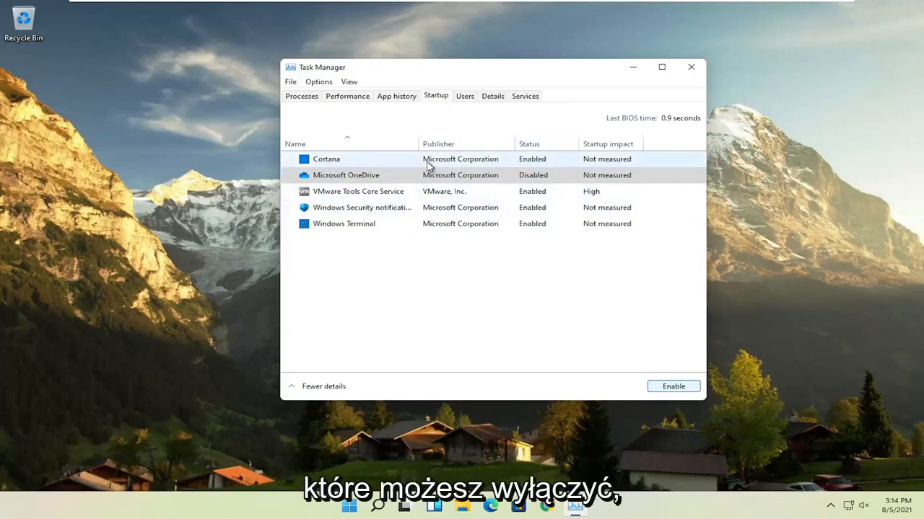
left_click(347, 174)
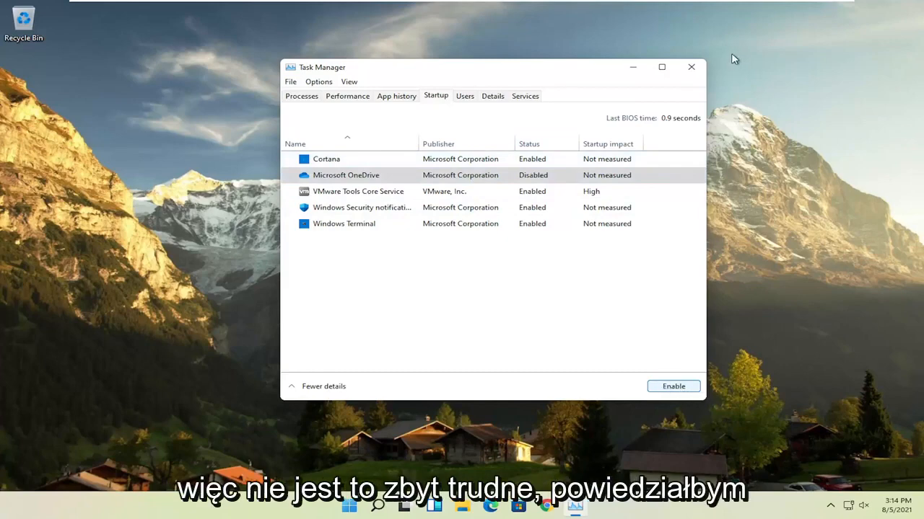
Close Task Manager and scroll through the installed apps list in Settings.
left_click(689, 66)
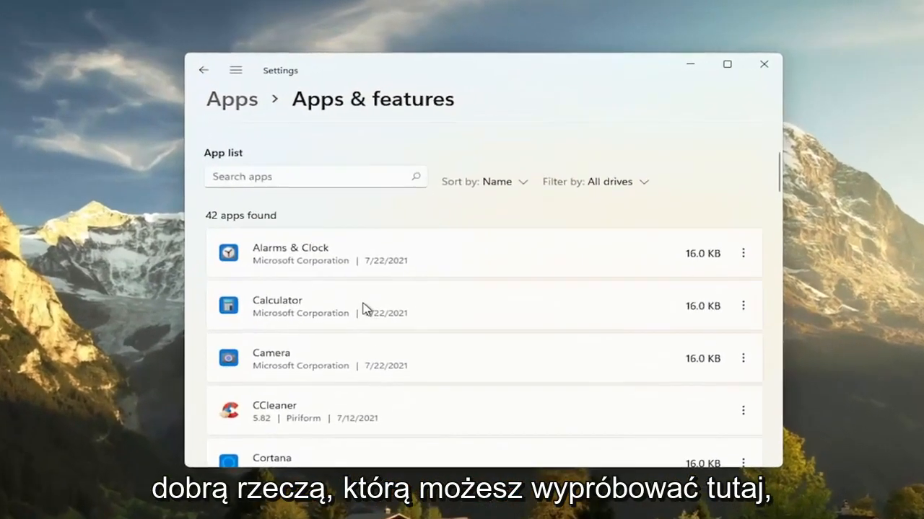
scroll("down", 3)
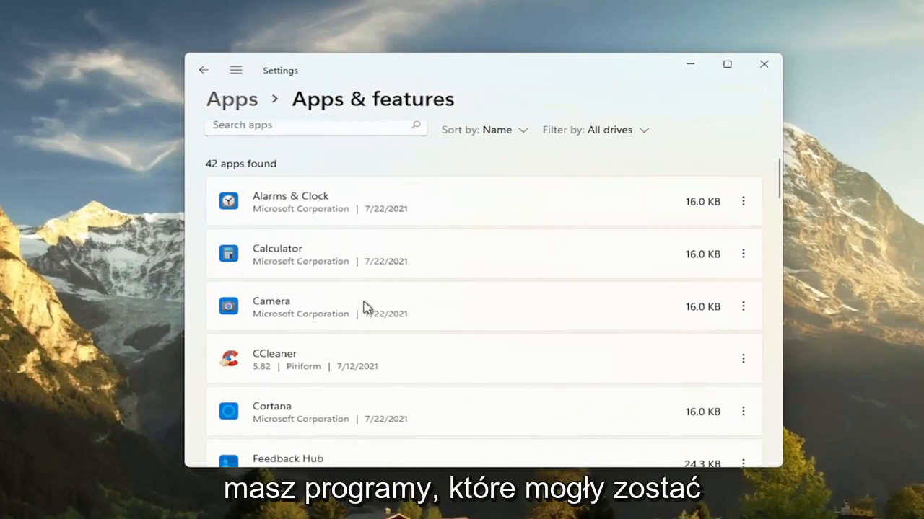
scroll("down", 3)
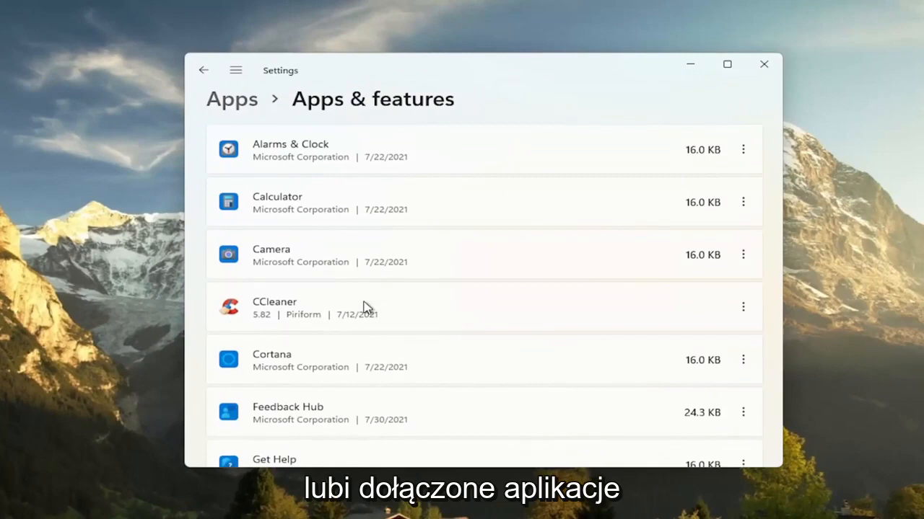
mouse_move(749, 305)
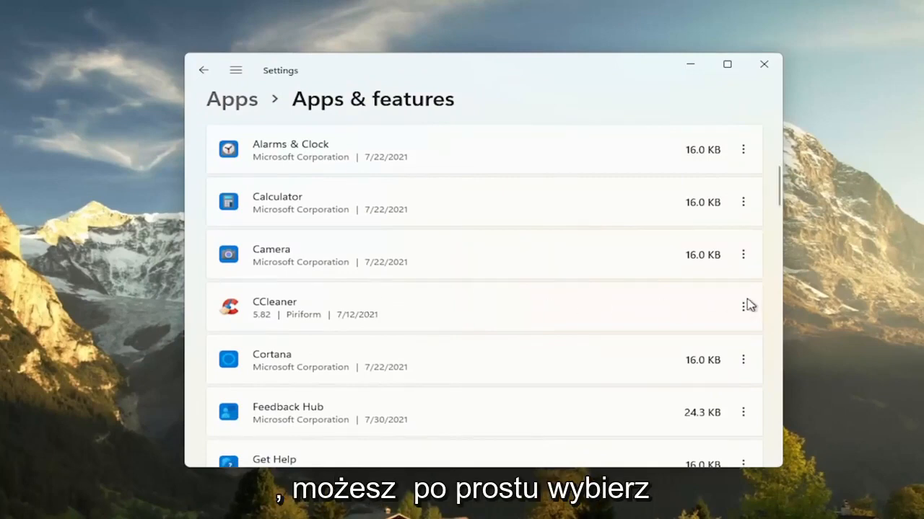
left_click(742, 306)
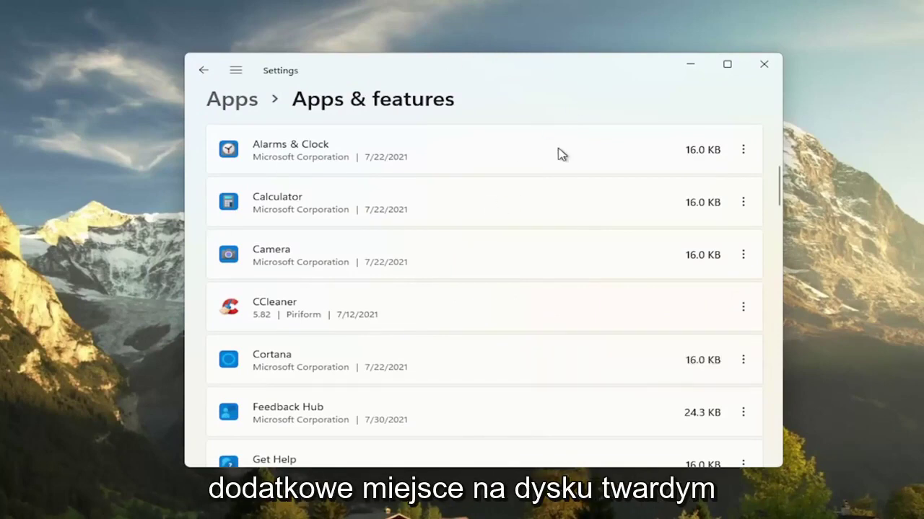
mouse_move(121, 338)
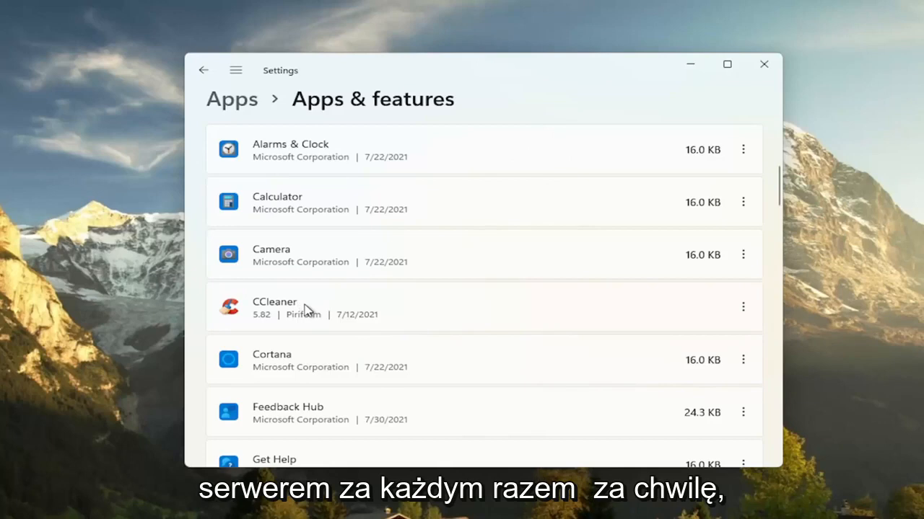
mouse_move(269, 323)
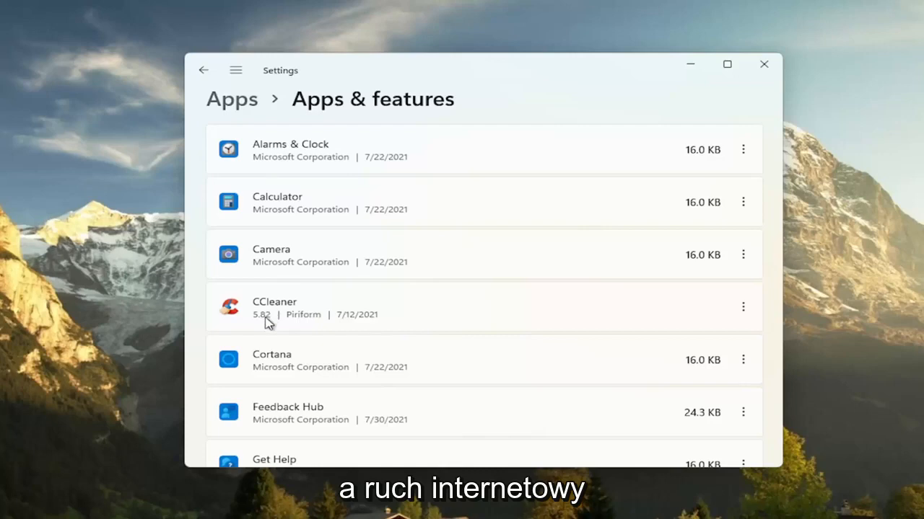
mouse_move(310, 300)
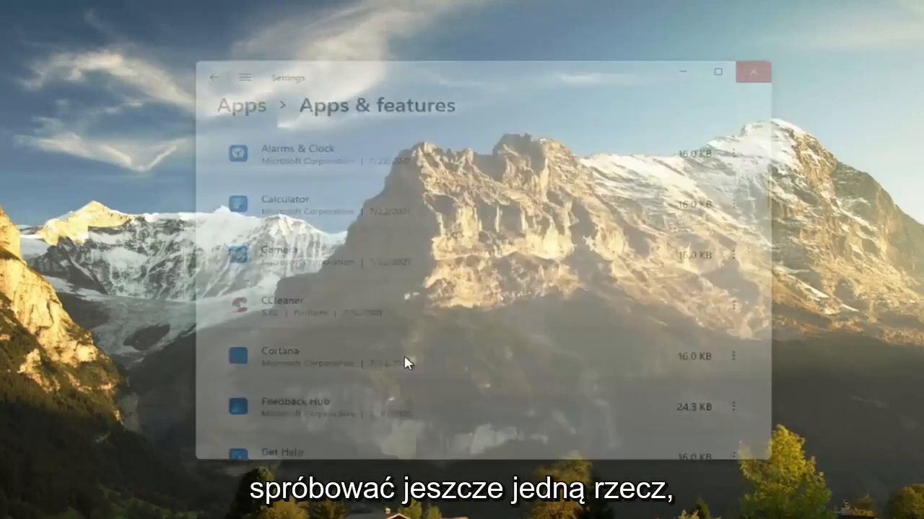
Search 'adjust', set visual effects to Adjust for best performance with window contents shown while dragging, then close.
left_click(364, 505)
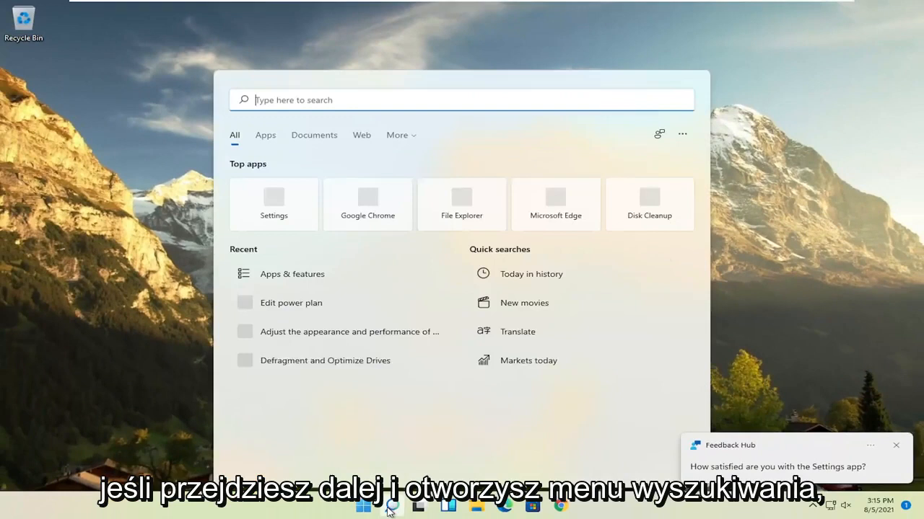
type("adjust")
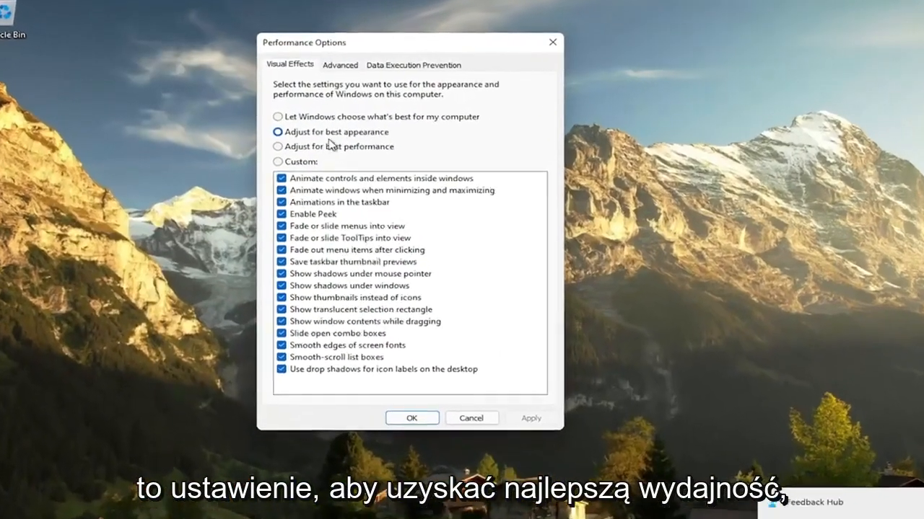
left_click(277, 147)
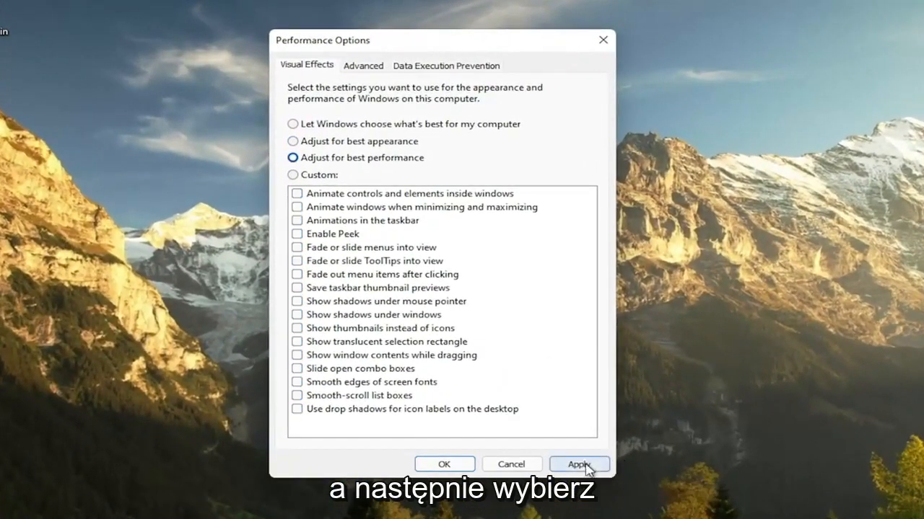
left_click(577, 464)
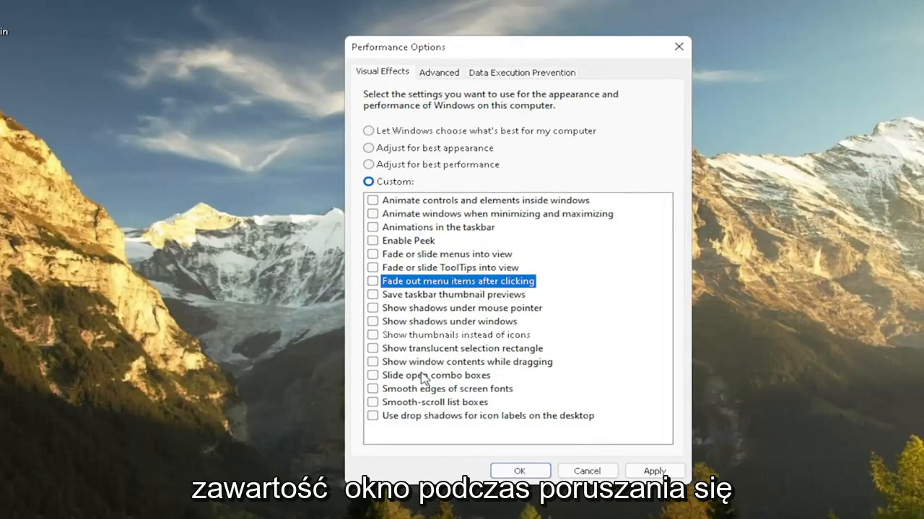
left_click(372, 361)
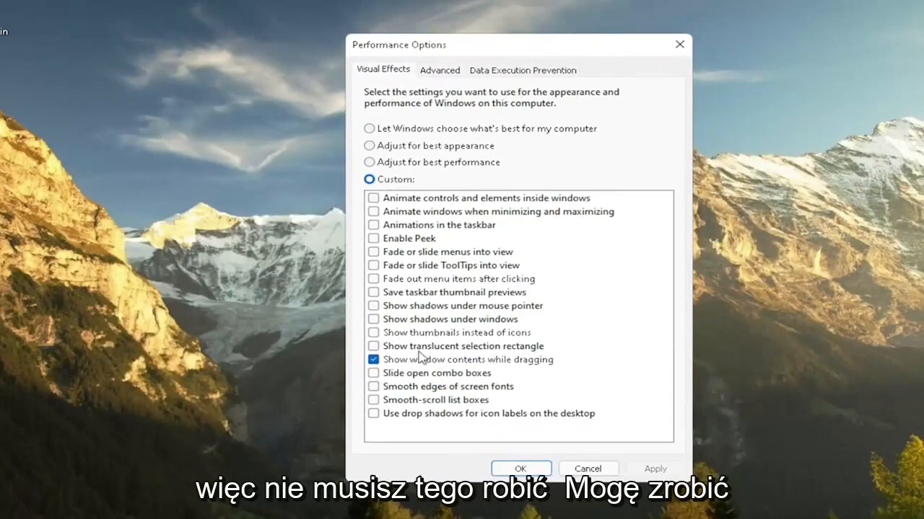
mouse_move(456, 266)
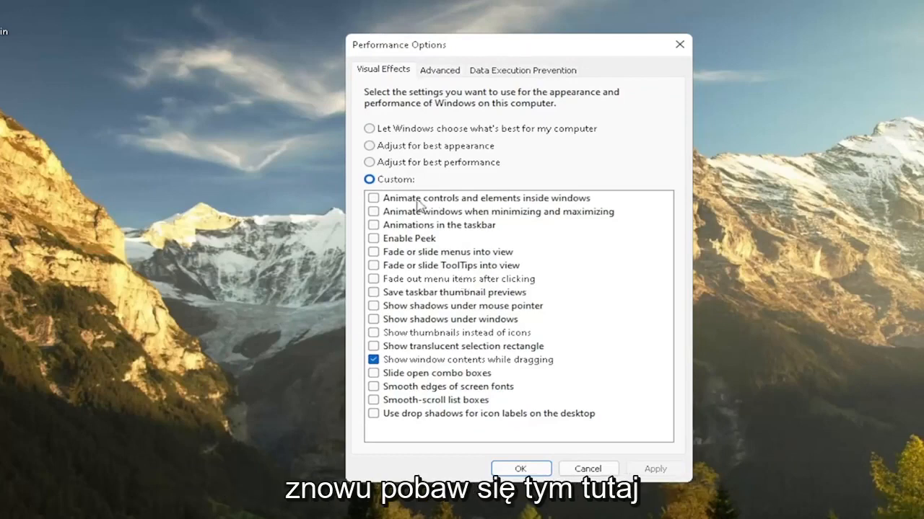
mouse_move(436, 238)
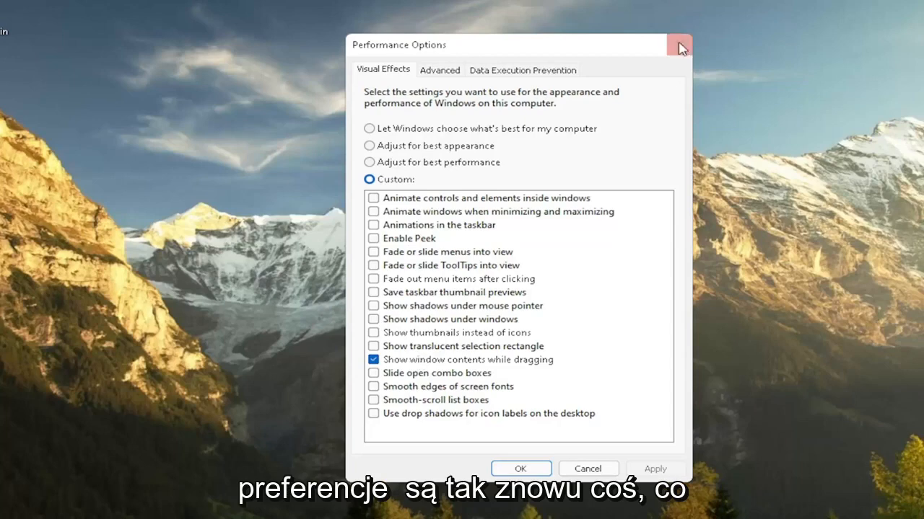
left_click(678, 43)
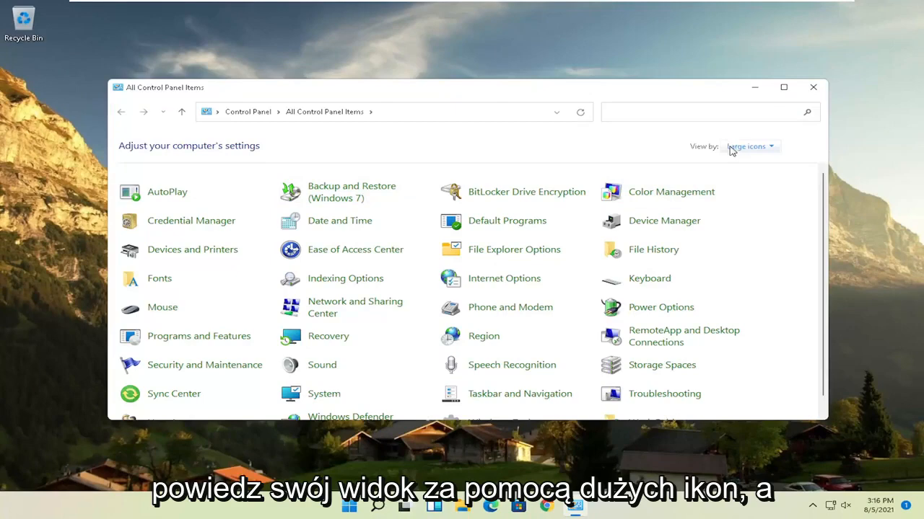
mouse_move(758, 181)
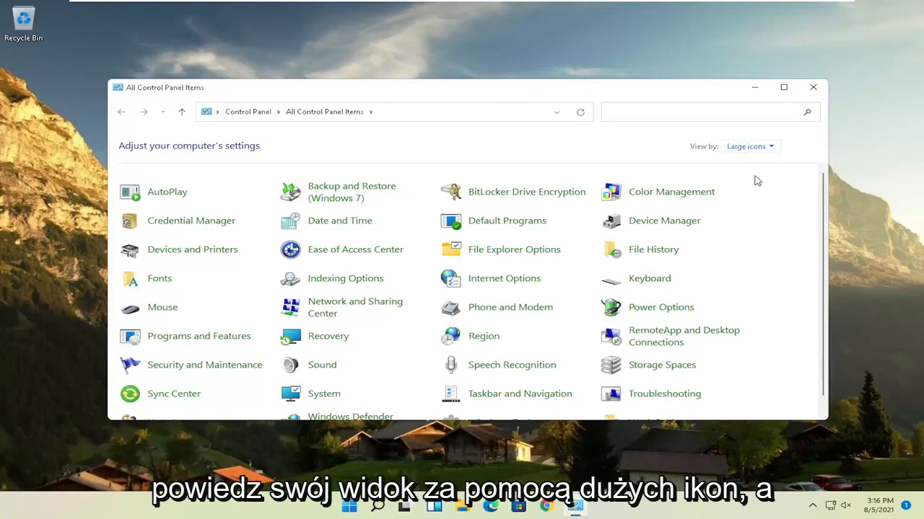
mouse_move(661, 306)
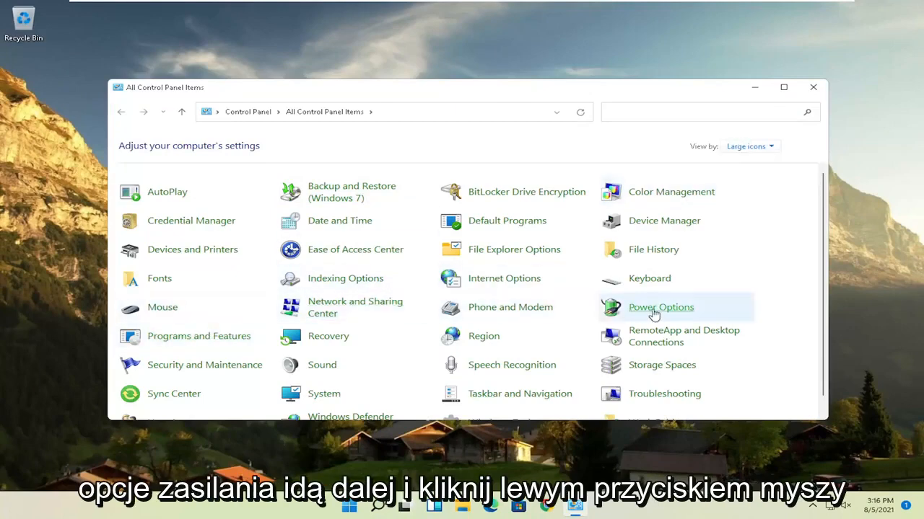
In Power Options, expand the additional plans and select High performance.
left_click(661, 306)
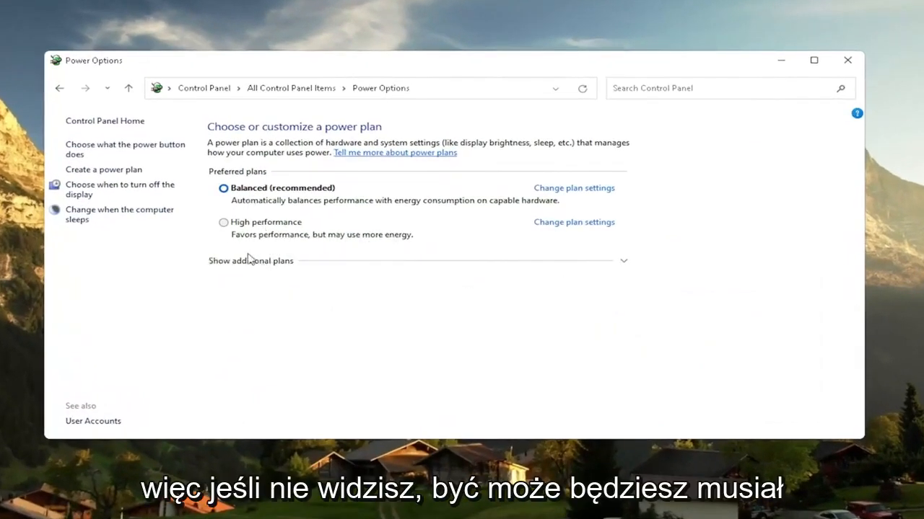
left_click(251, 260)
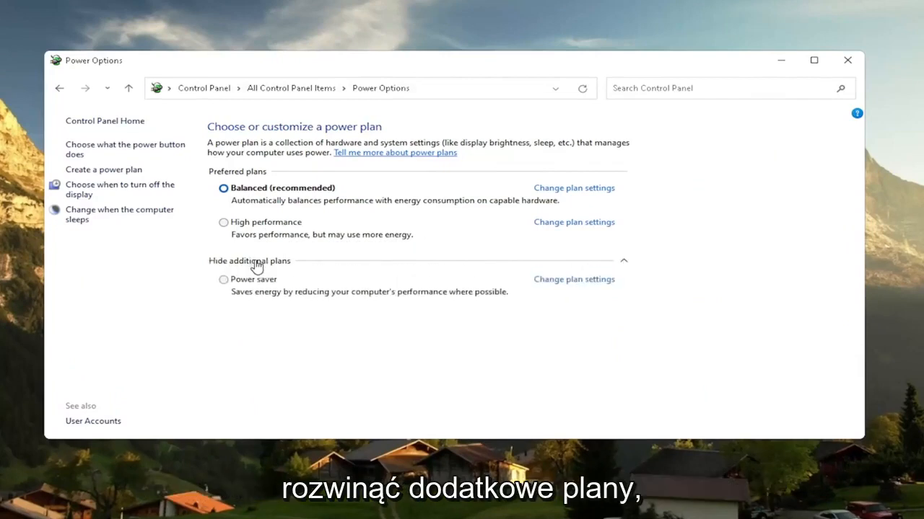
left_click(224, 222)
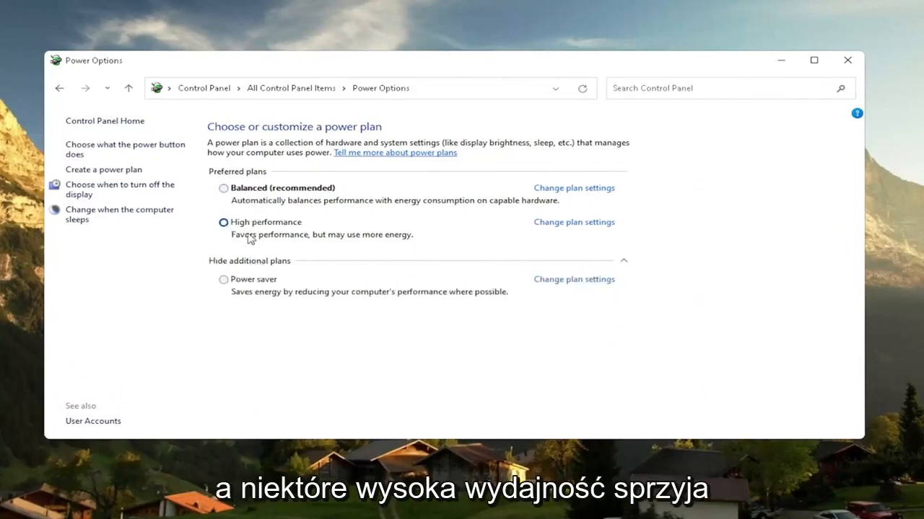
mouse_move(407, 236)
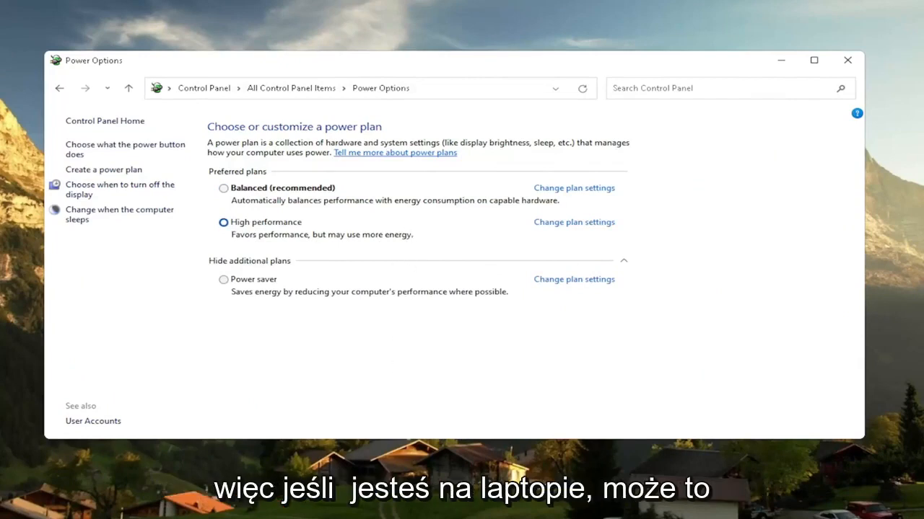
mouse_move(228, 243)
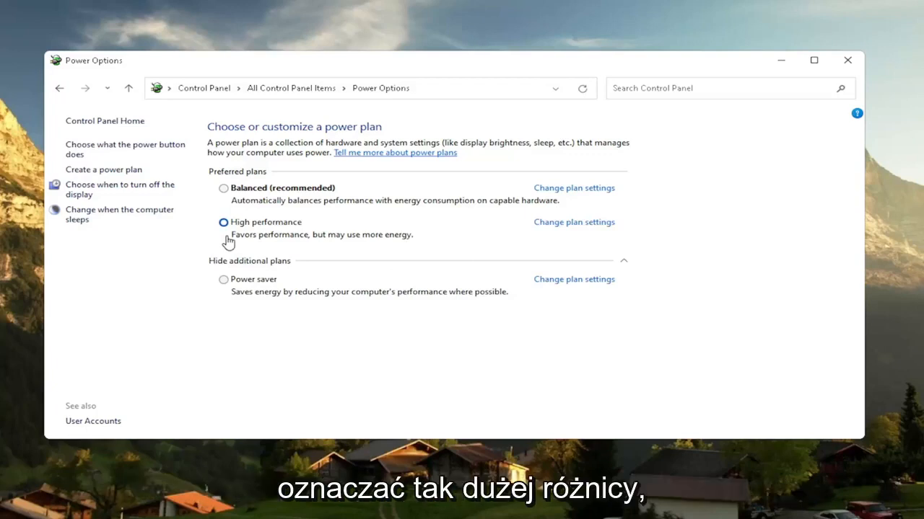
mouse_move(263, 230)
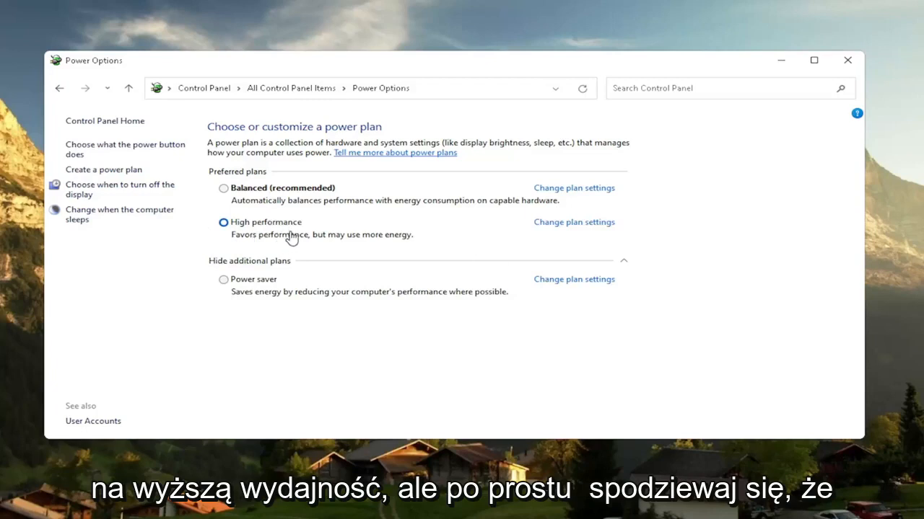
mouse_move(118, 194)
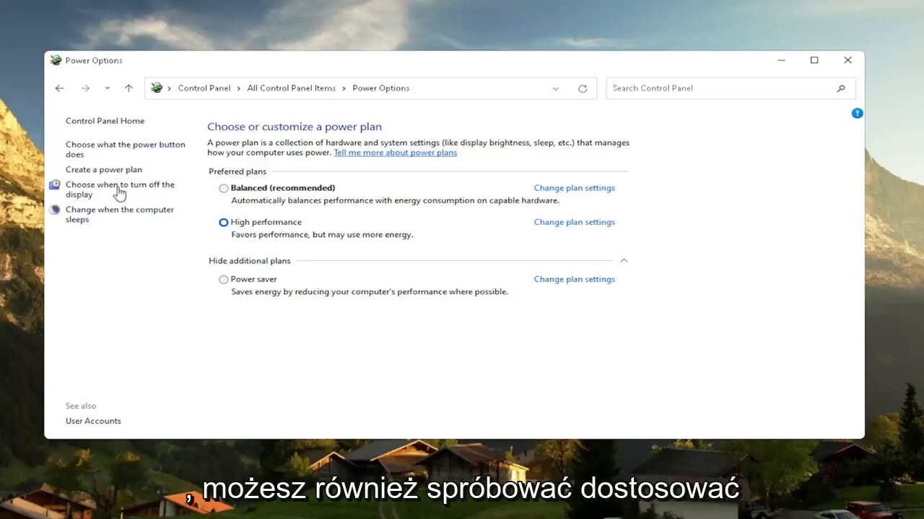
mouse_move(234, 217)
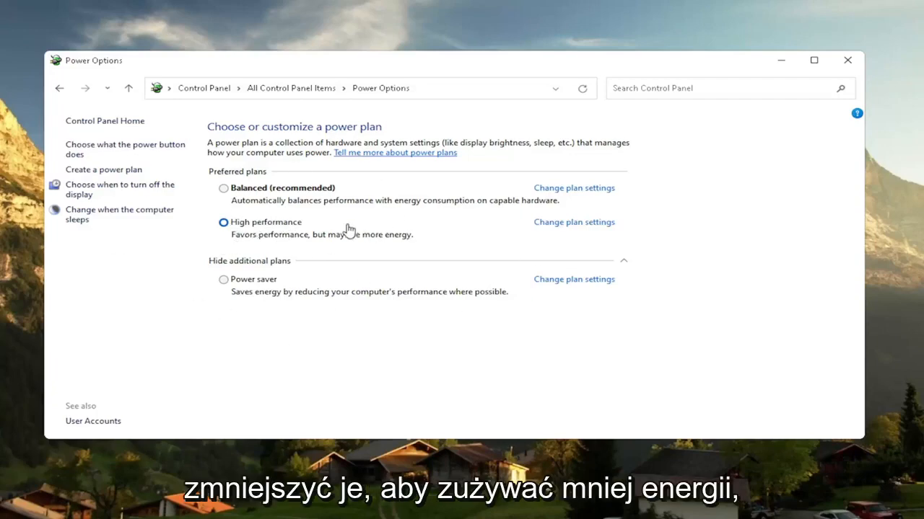
left_click(387, 511)
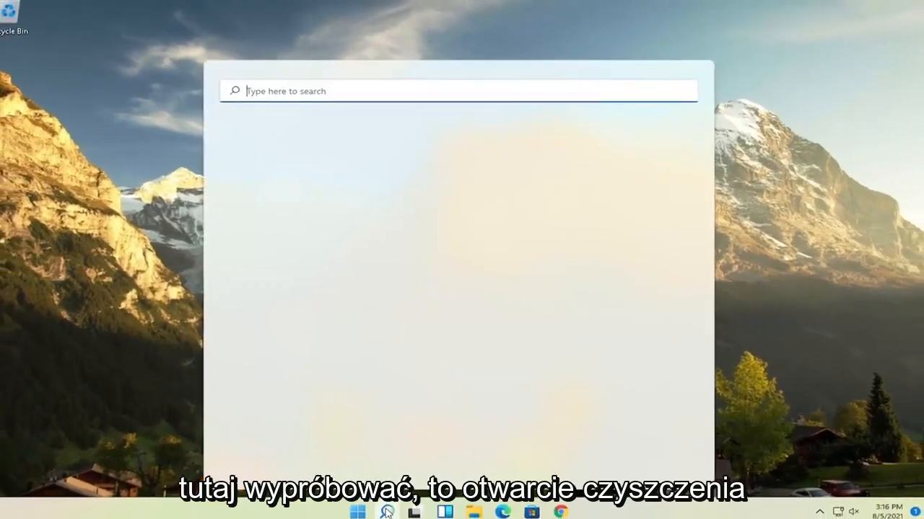
Run Disk Cleanup on drive C including system files and confirm deleting them.
type("disk cleanup")
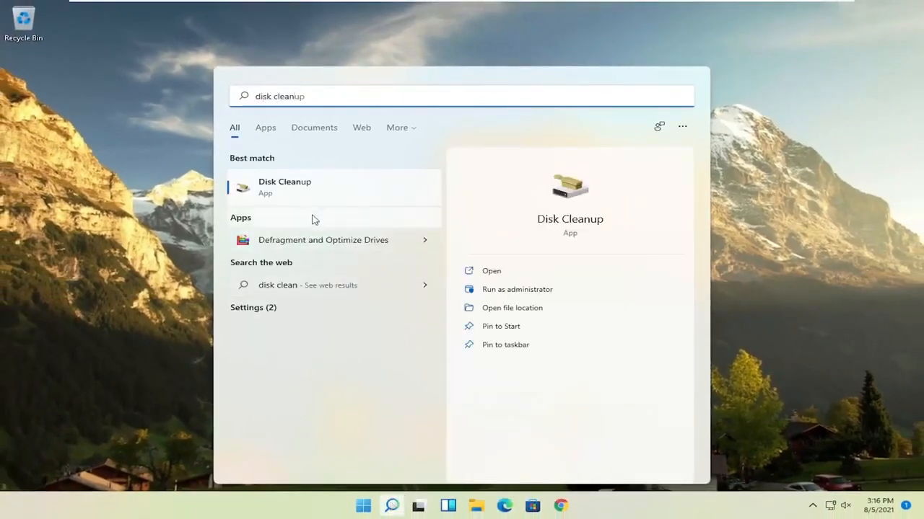
left_click(491, 272)
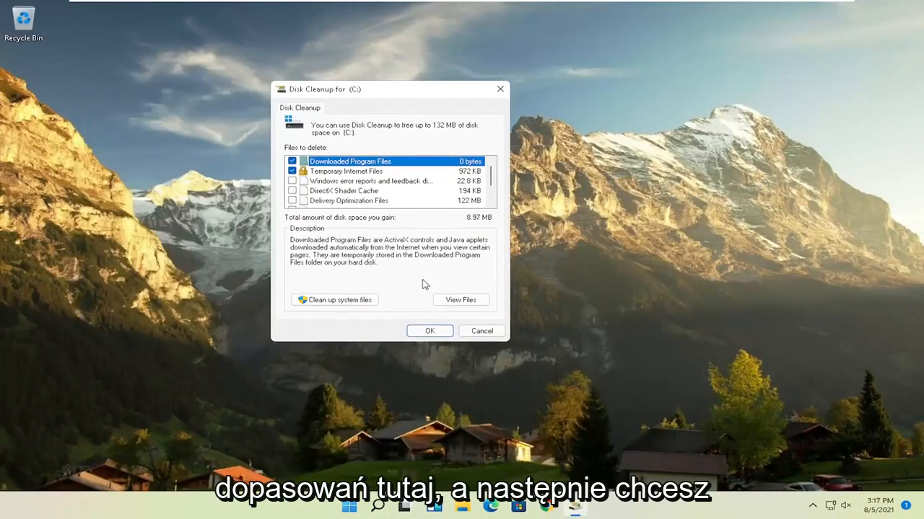
left_click(335, 299)
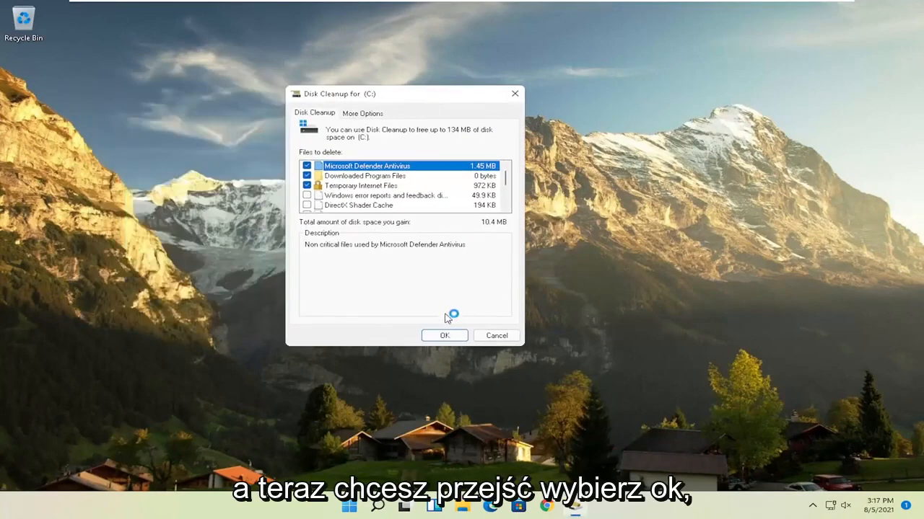
left_click(444, 335)
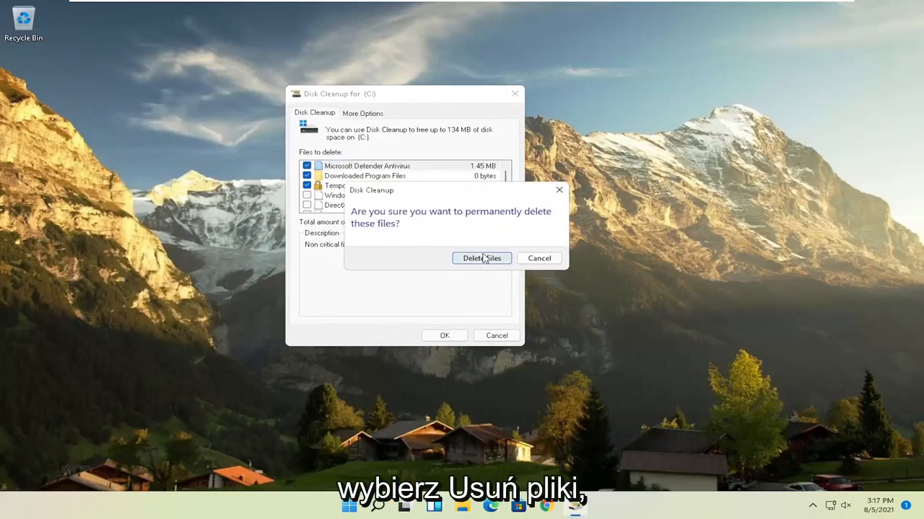
left_click(482, 258)
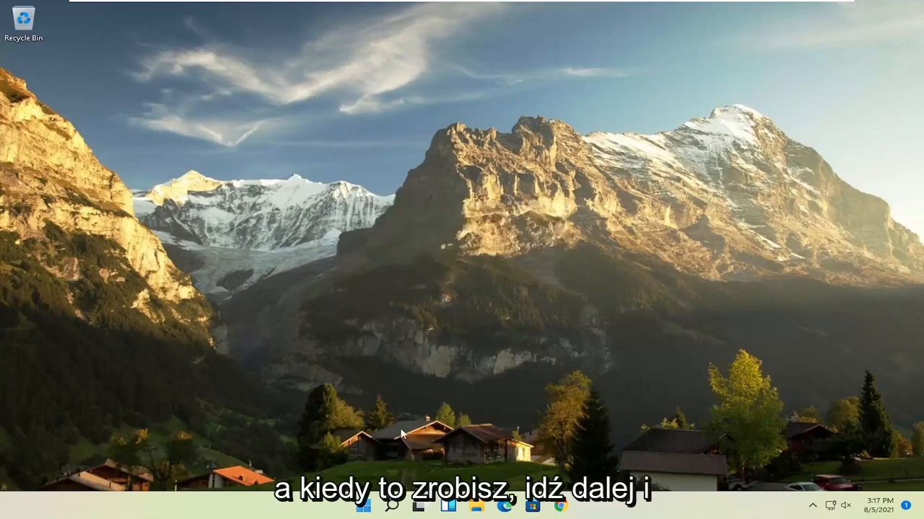
left_click(393, 505)
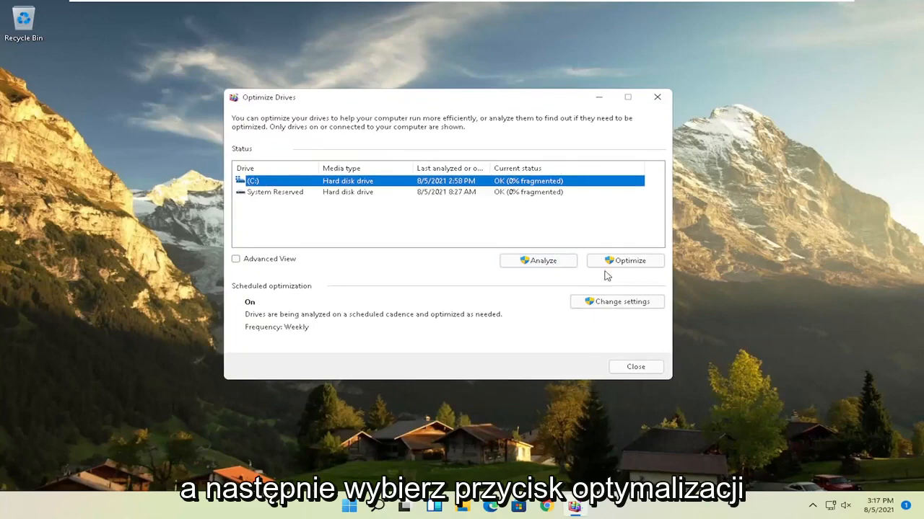
Start optimizing the C drive in Optimize Drives.
left_click(623, 260)
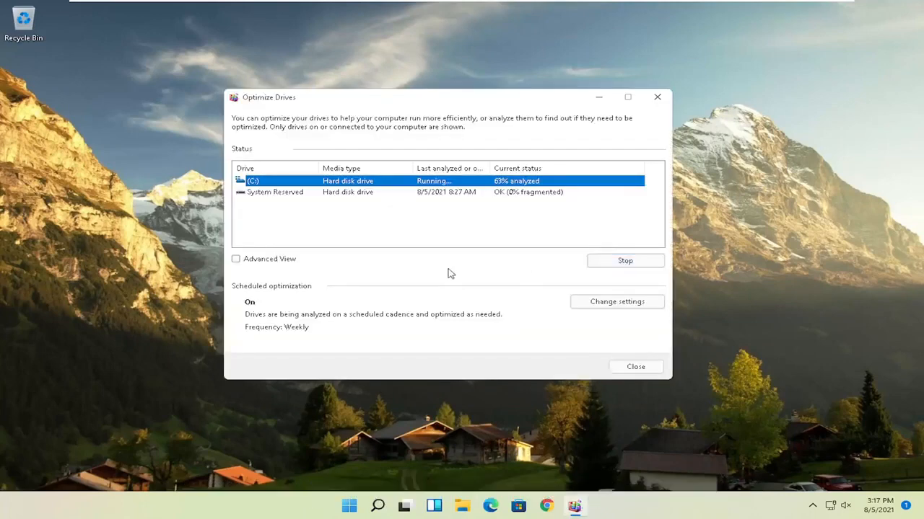
mouse_move(401, 195)
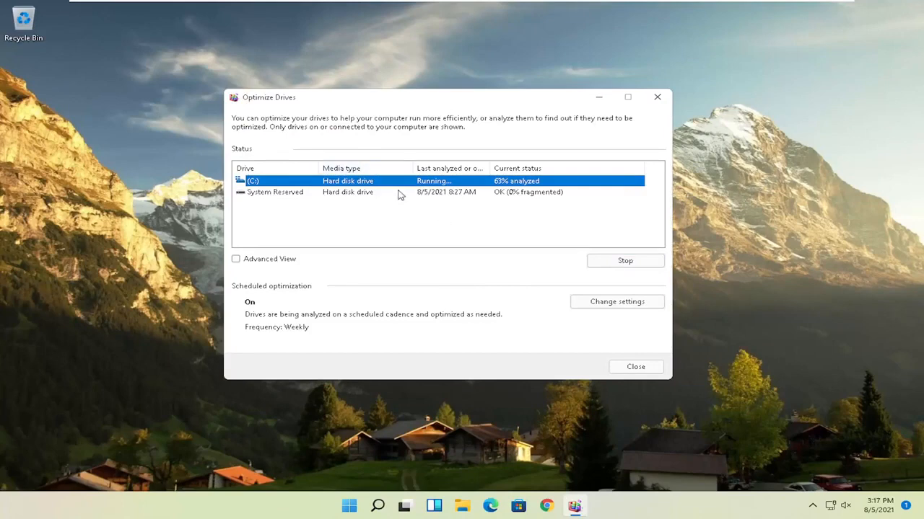
mouse_move(375, 118)
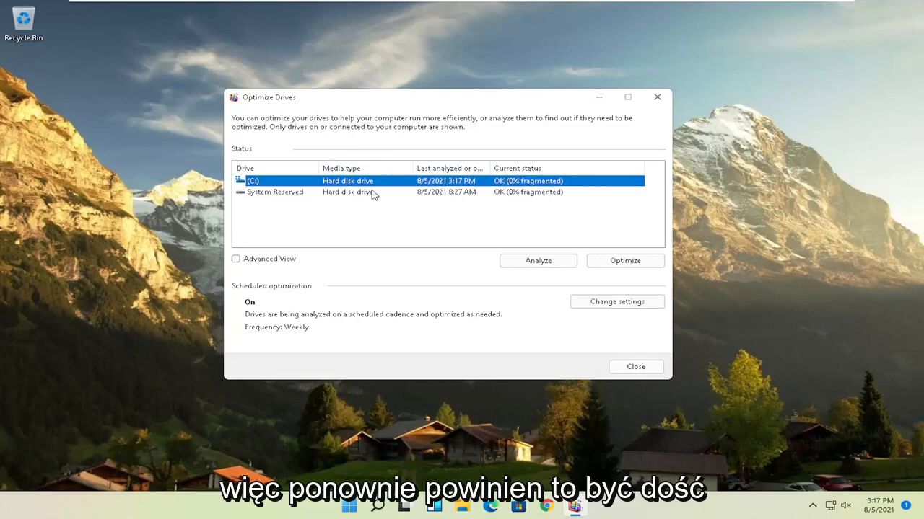
mouse_move(370, 165)
type("cmd")
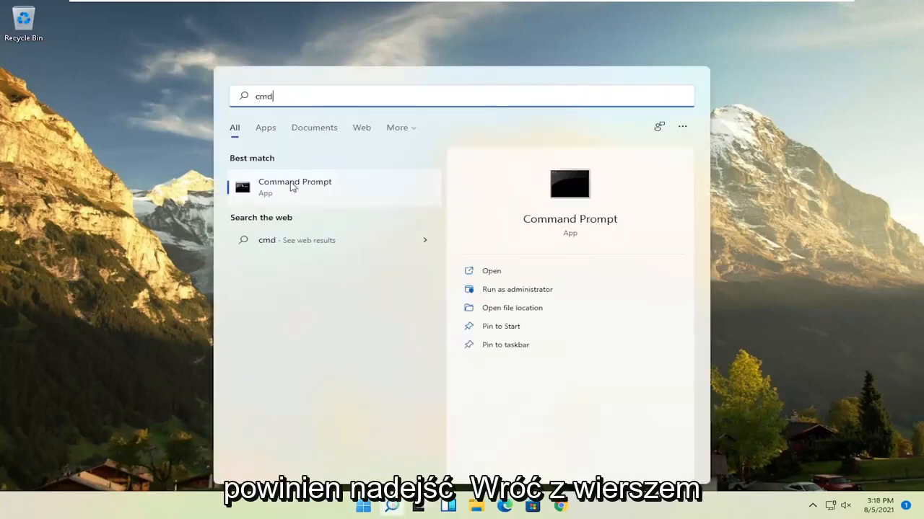
Run Command Prompt as administrator and enter sfc /scannow.
right_click(294, 187)
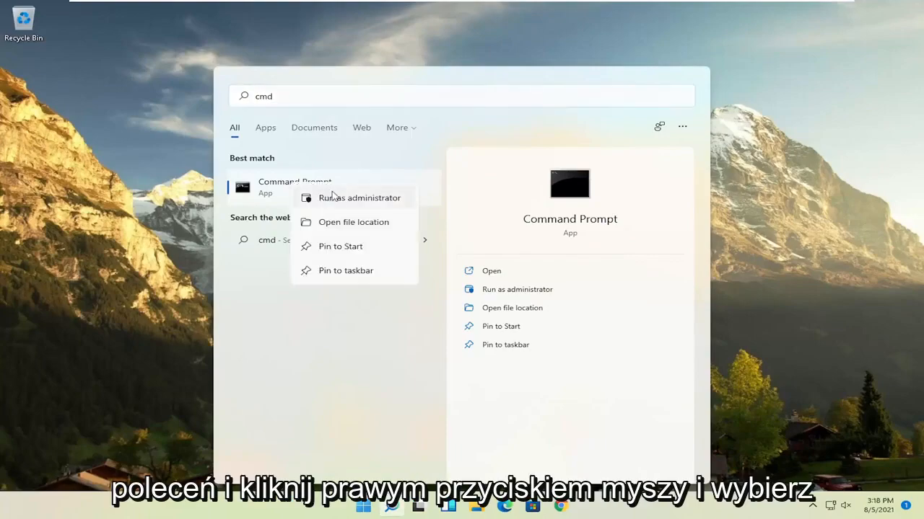
left_click(357, 197)
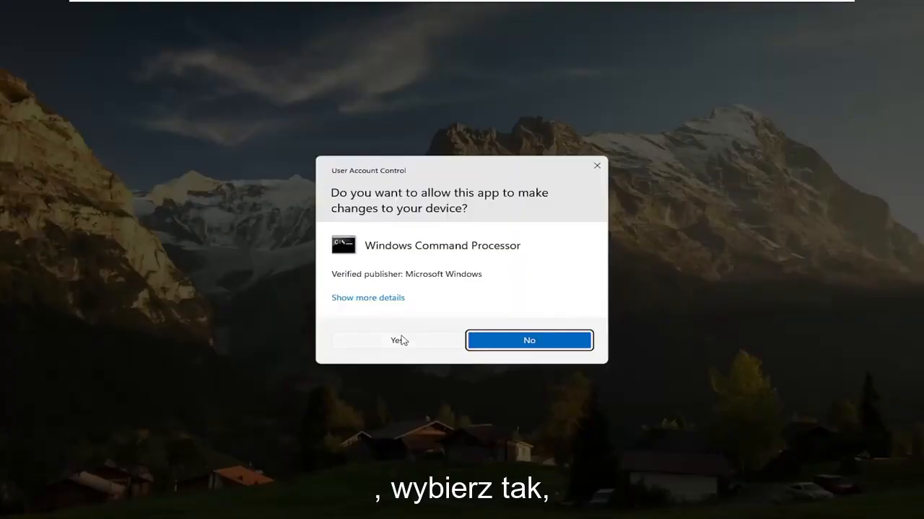
left_click(395, 340)
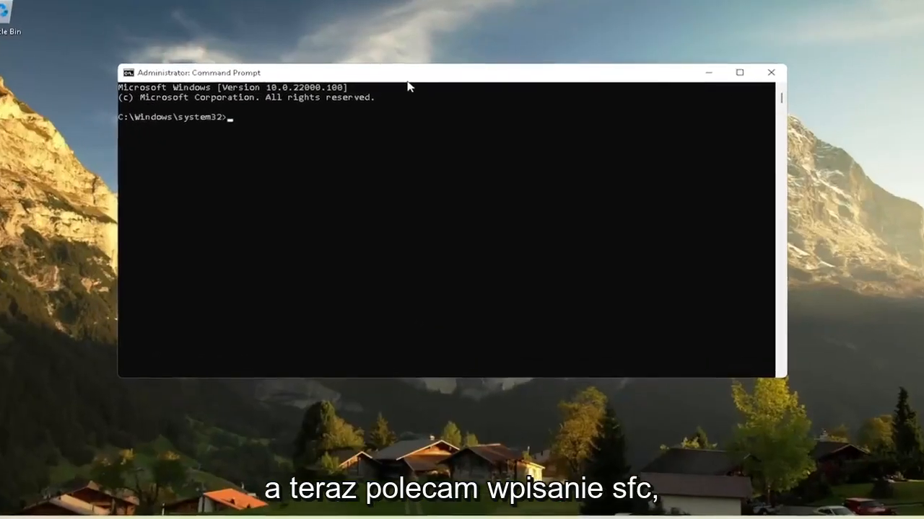
type("sfc")
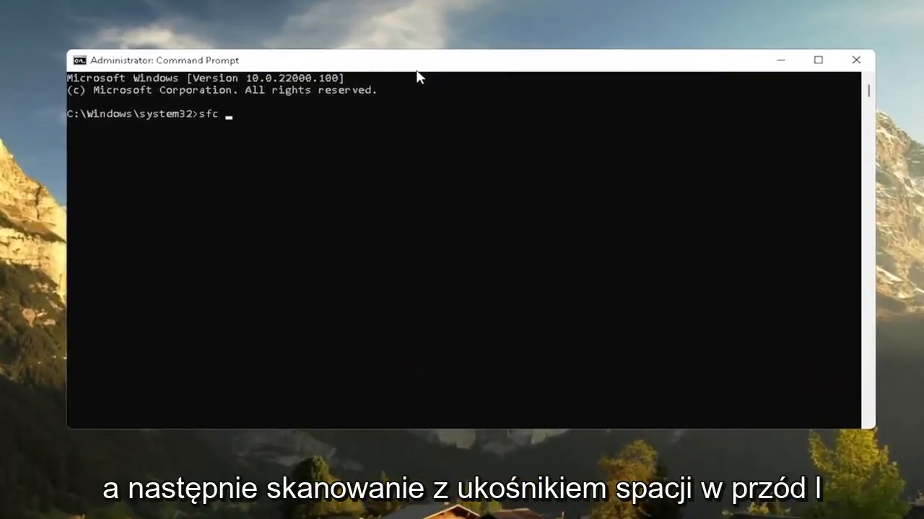
type("/scanno")
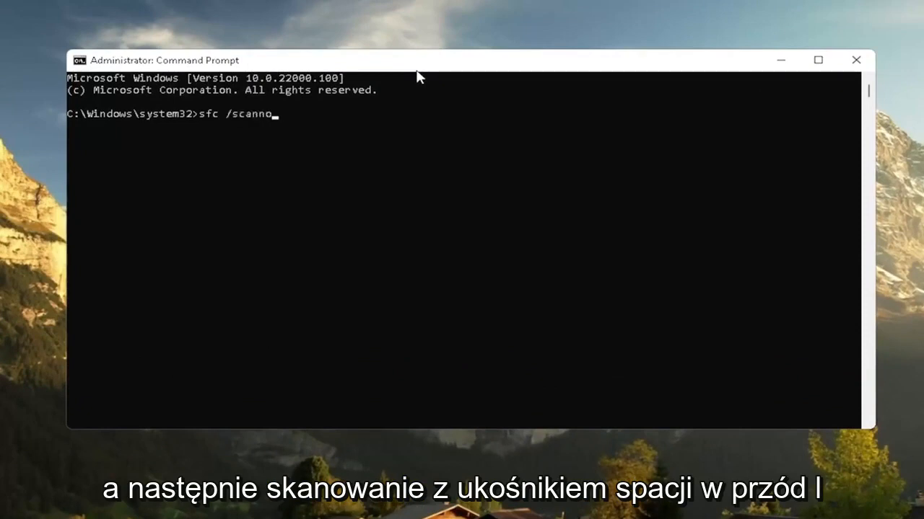
type("w")
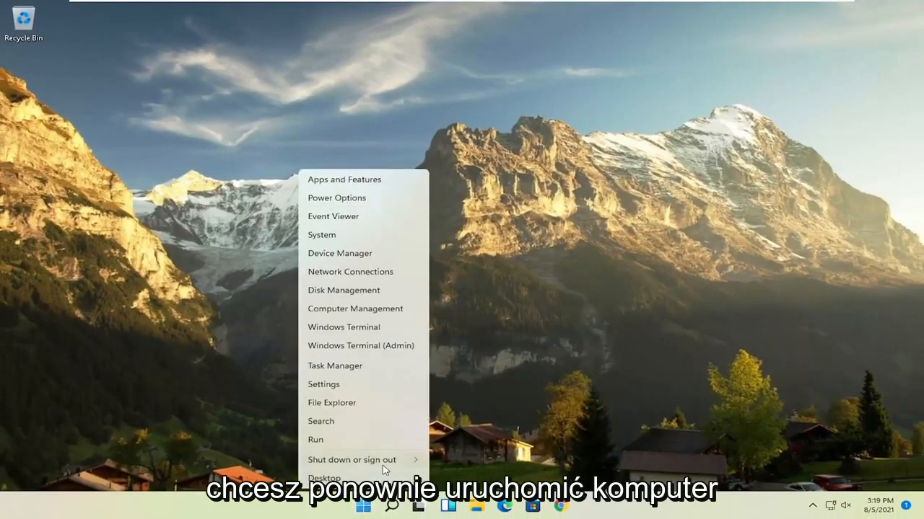
Choose Restart from the Start button's shutdown options.
left_click(352, 459)
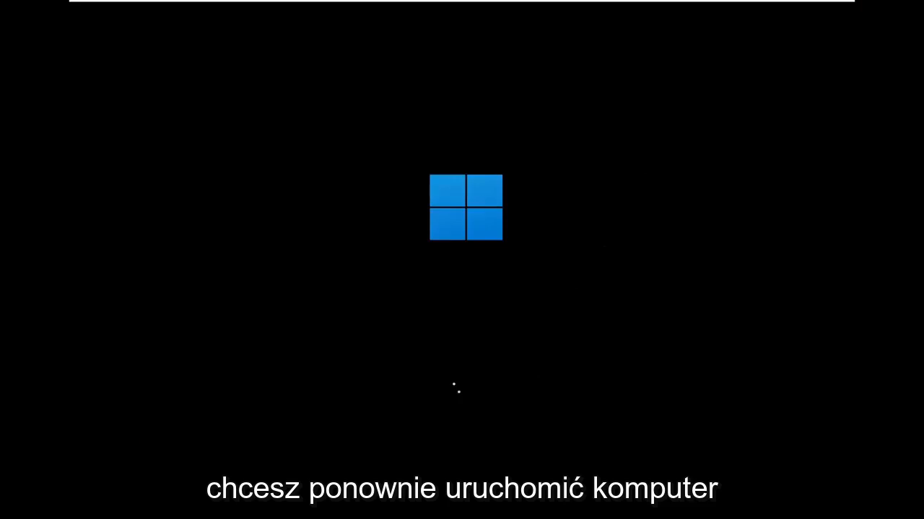